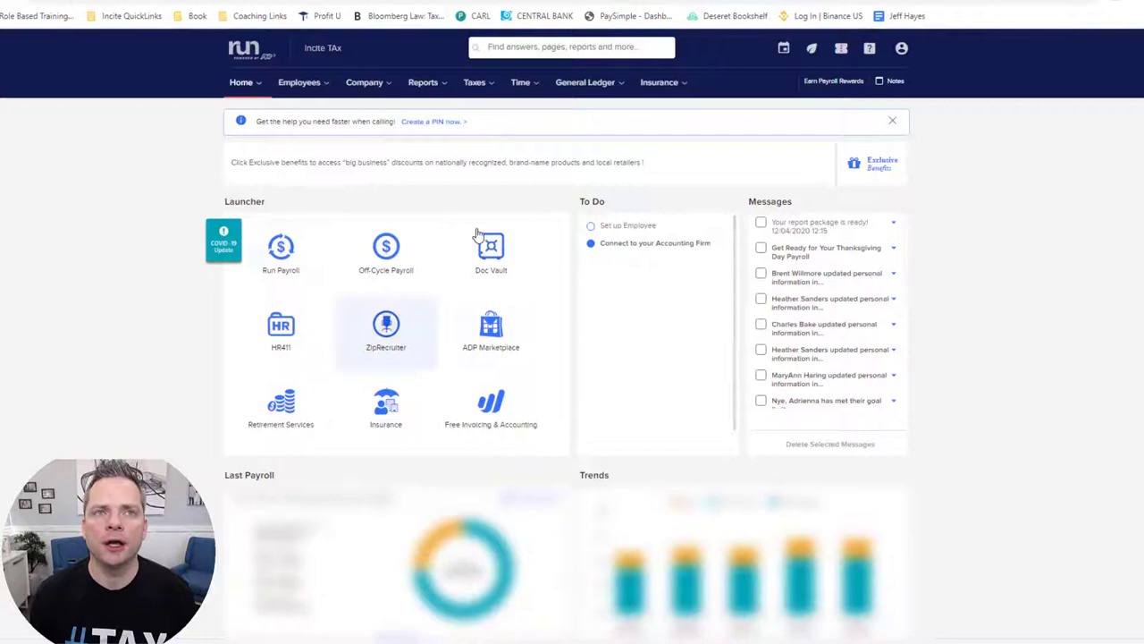
Step: Open the Reports menu to reach the CARES loan forgiveness reports
{"action": "left_click", "coordinate": [422, 83]}
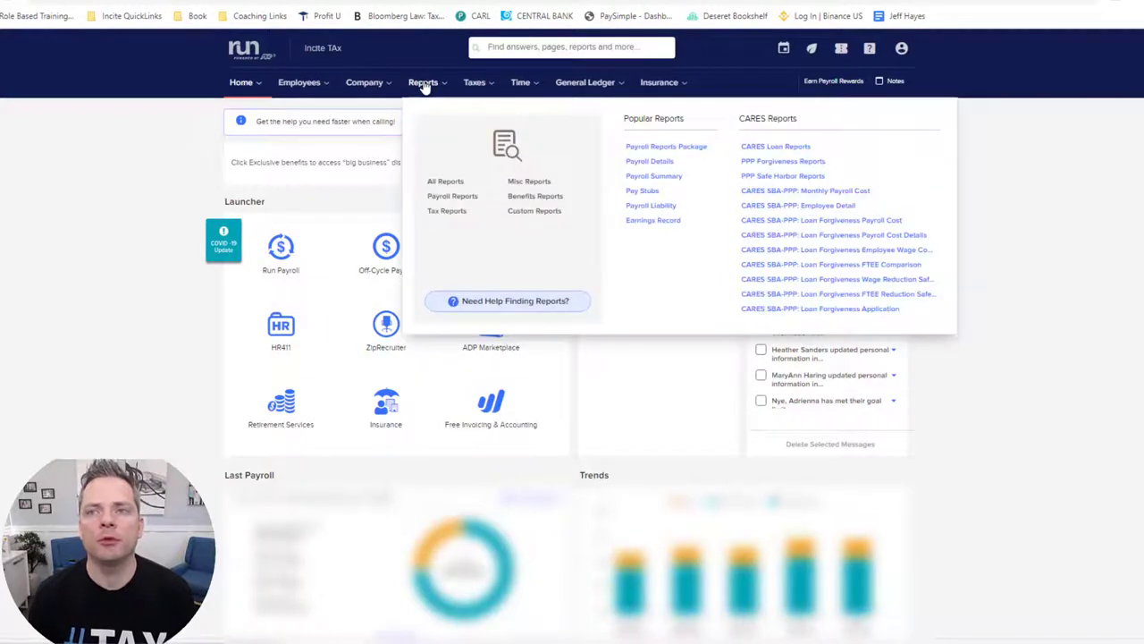
{"action": "mouse_move", "coordinate": [804, 221]}
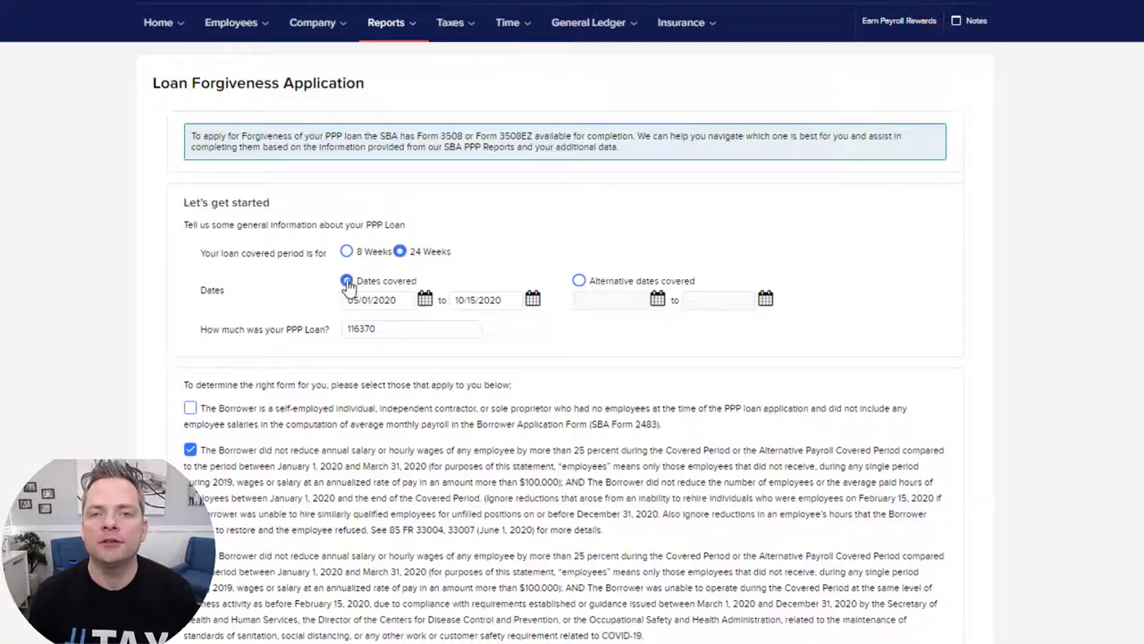
{"action": "left_click", "coordinate": [347, 280]}
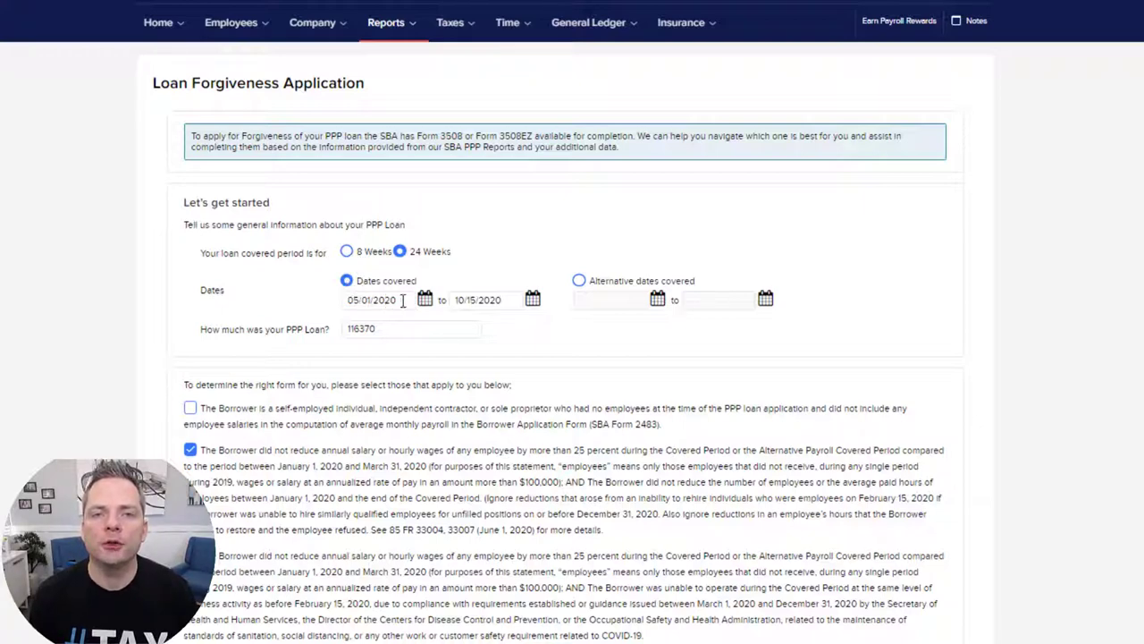
{"action": "left_click", "coordinate": [426, 300]}
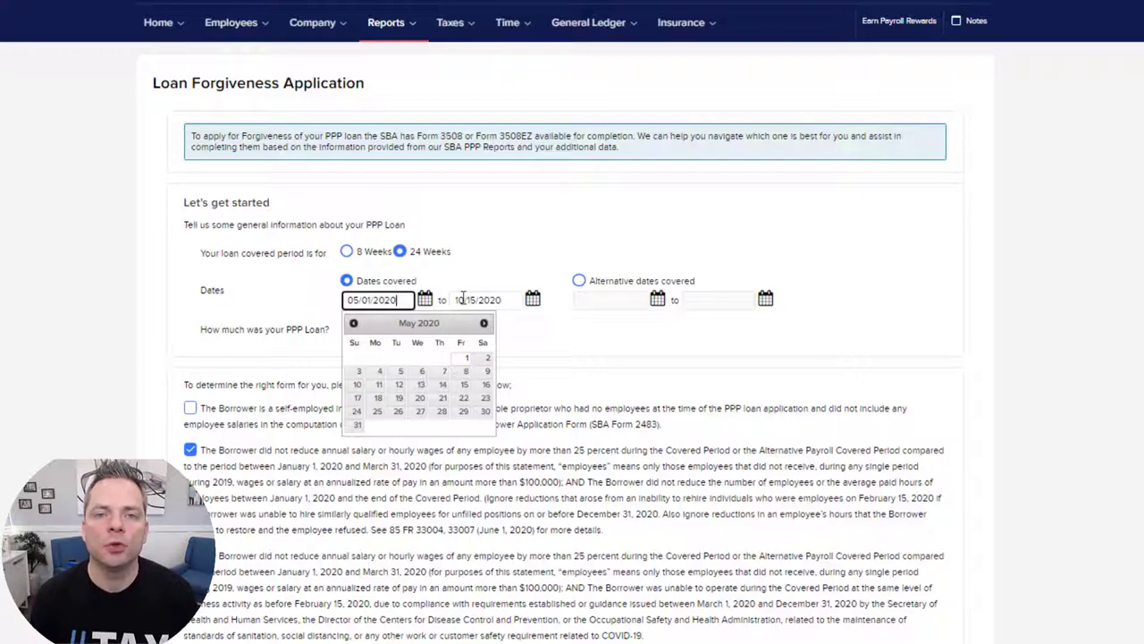
{"action": "left_click", "coordinate": [486, 300]}
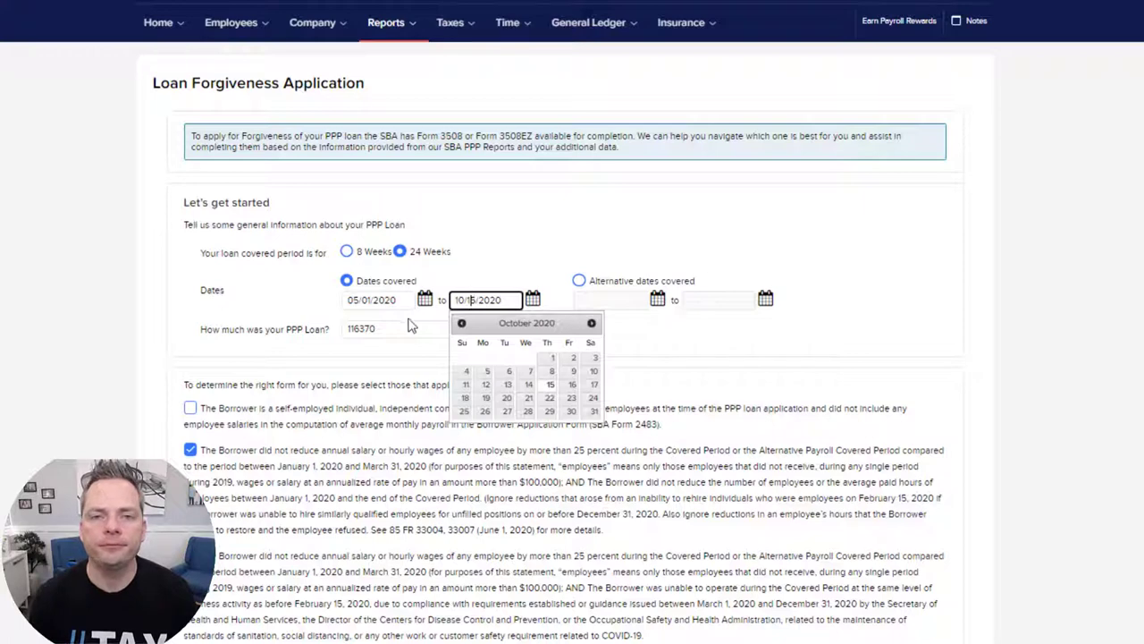
{"action": "left_click", "coordinate": [550, 384]}
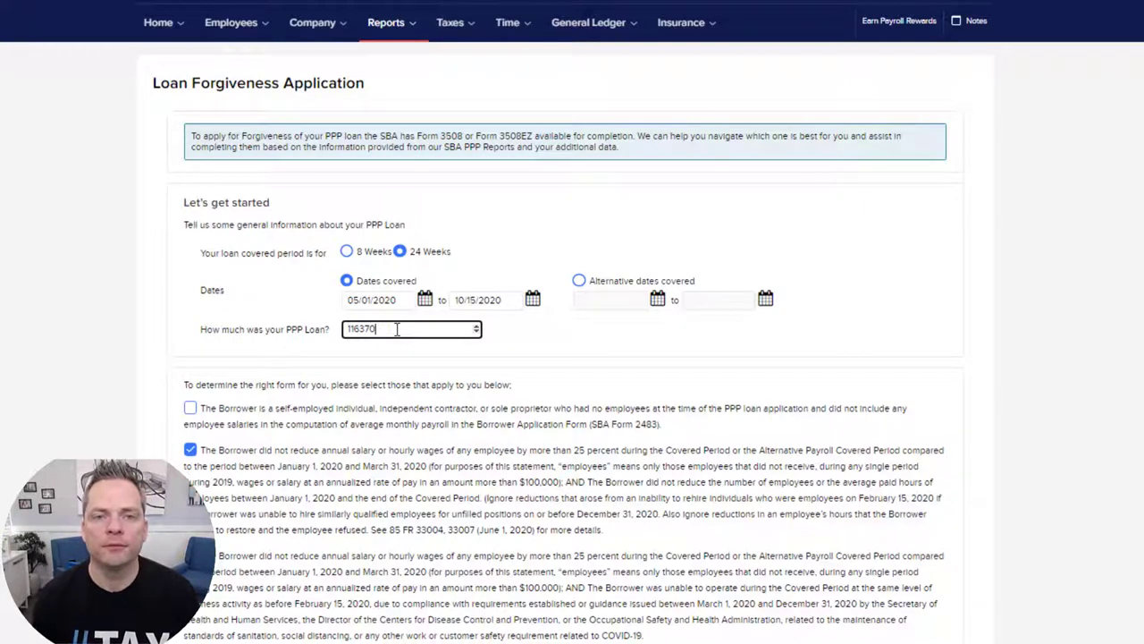
{"action": "mouse_move", "coordinate": [315, 411]}
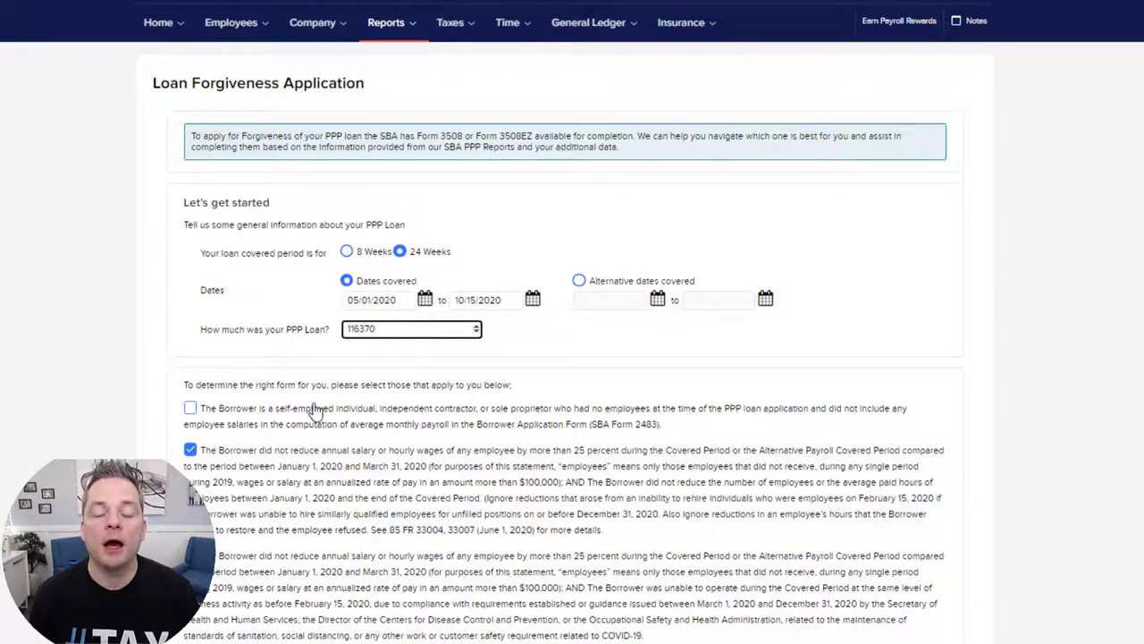
Step: Tick only the statement that salaries and employee headcount were not reduced
{"action": "scroll", "scroll_direction": "up", "scroll_amount": 3}
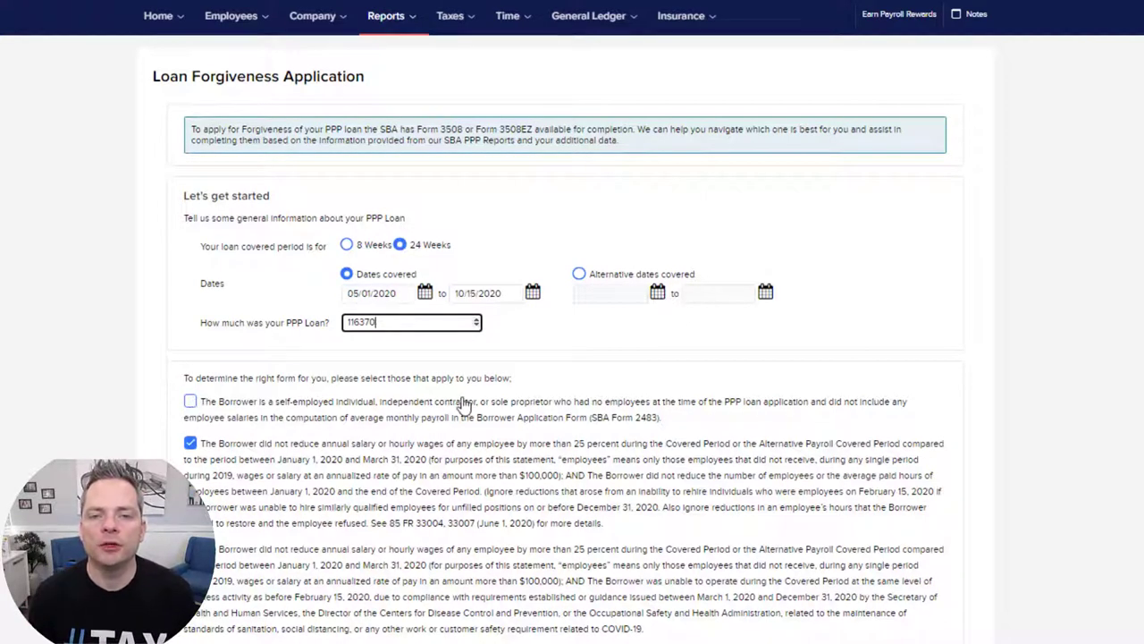
{"action": "mouse_move", "coordinate": [746, 419]}
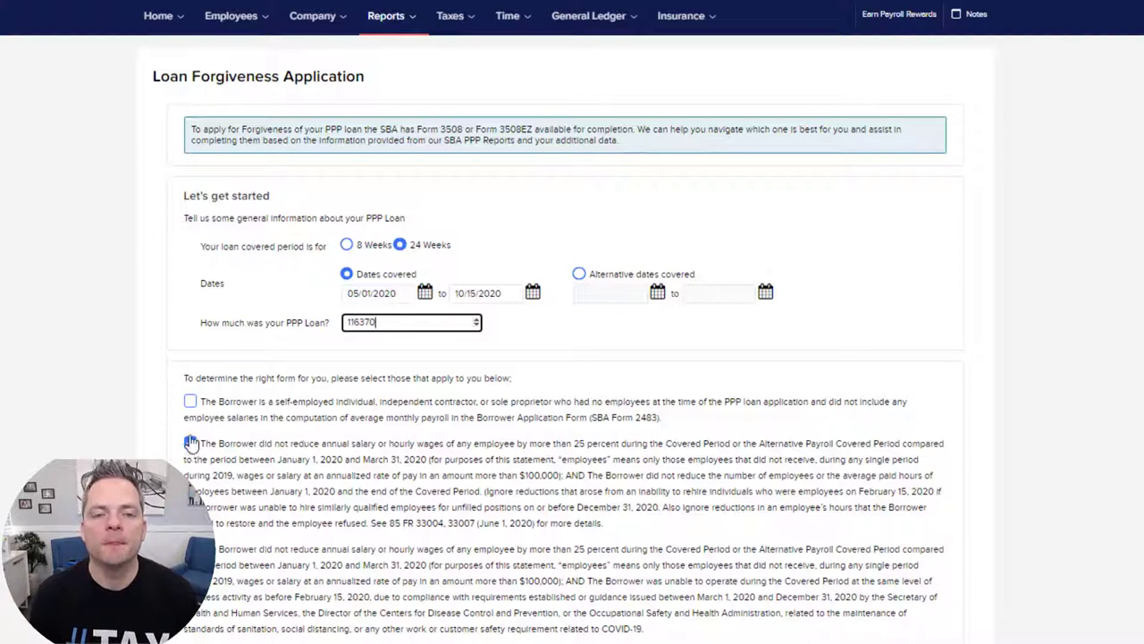
{"action": "left_click", "coordinate": [190, 443]}
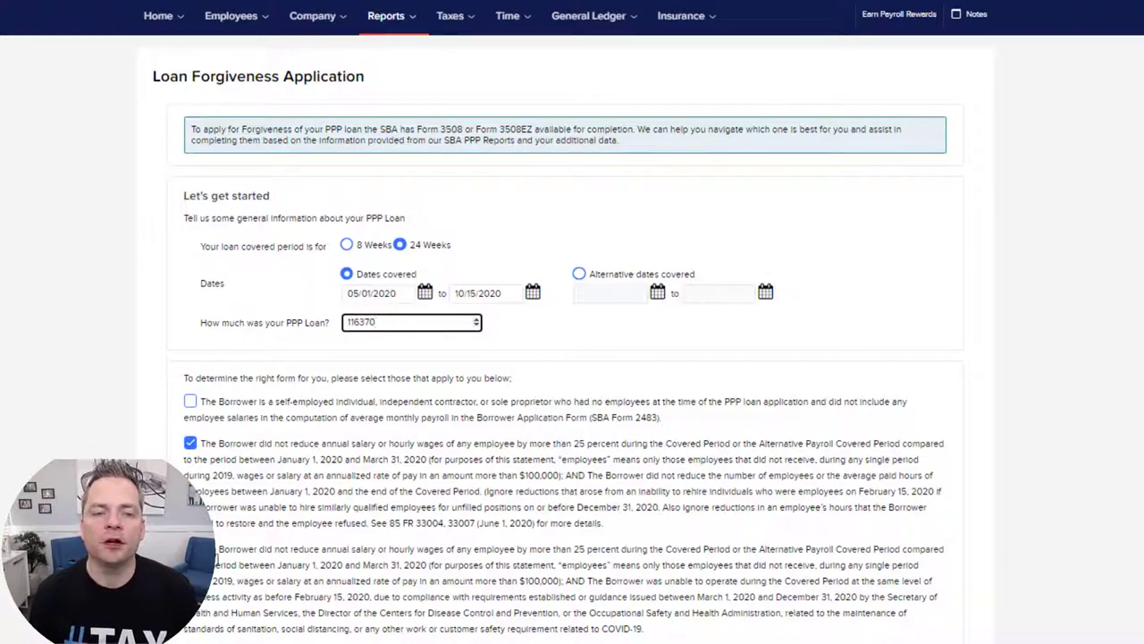
{"action": "mouse_move", "coordinate": [222, 560]}
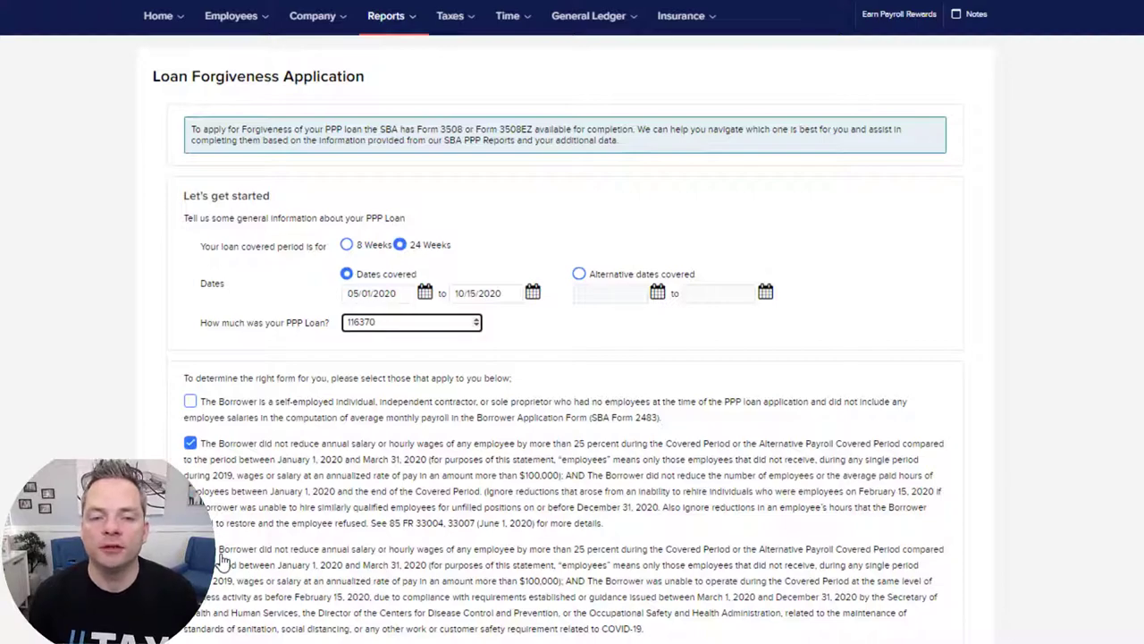
{"action": "scroll", "scroll_direction": "down", "scroll_amount": 3}
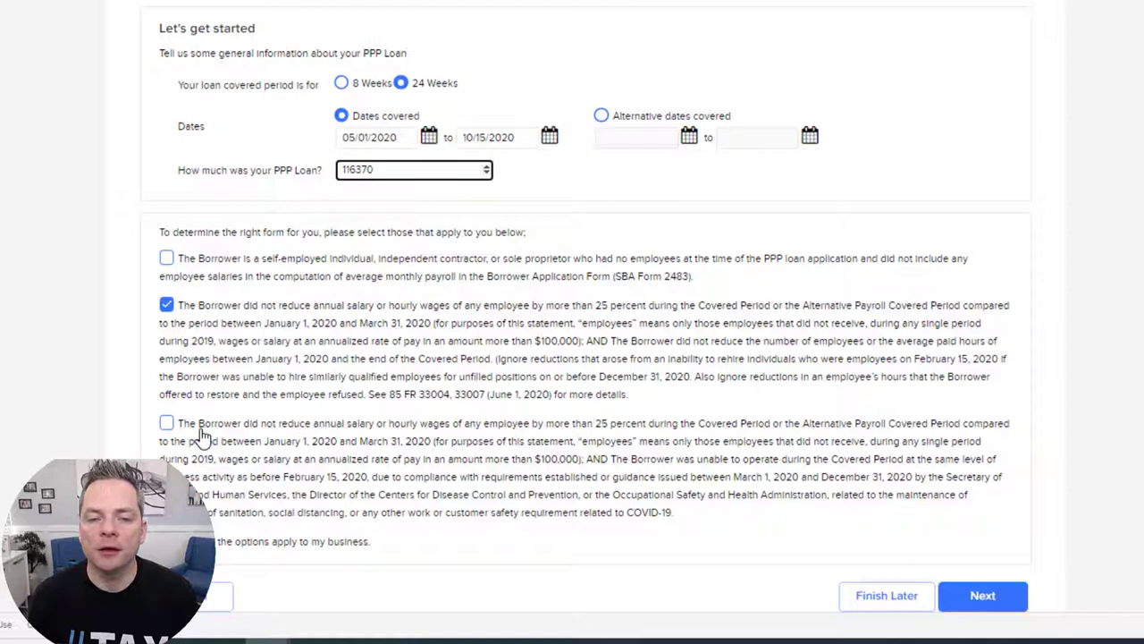
{"action": "left_click", "coordinate": [414, 169]}
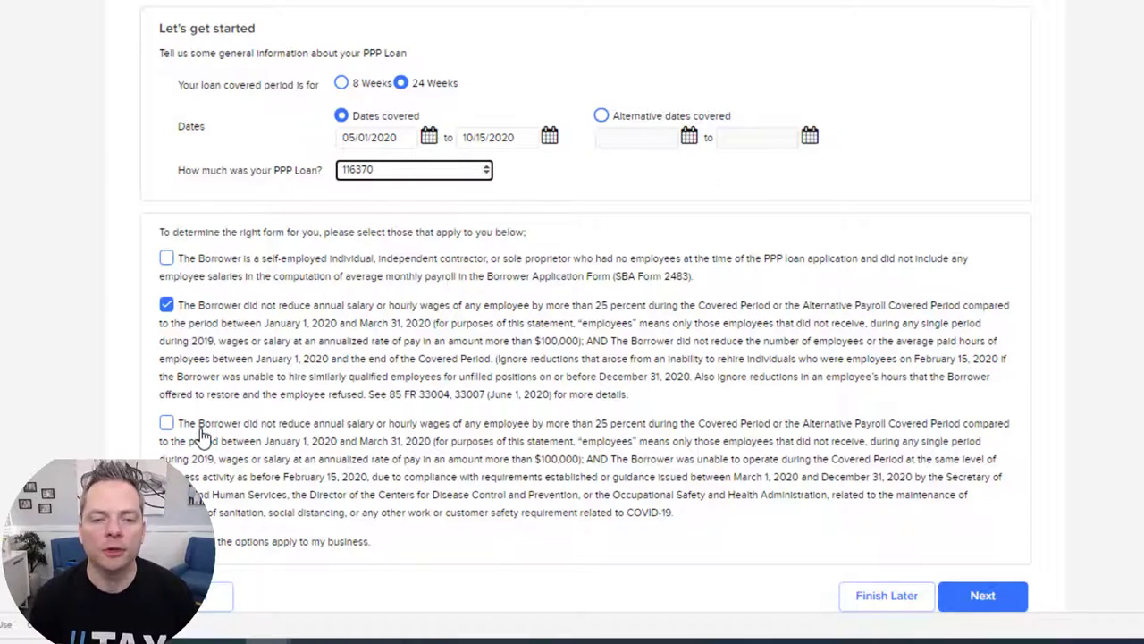
{"action": "mouse_move", "coordinate": [199, 434]}
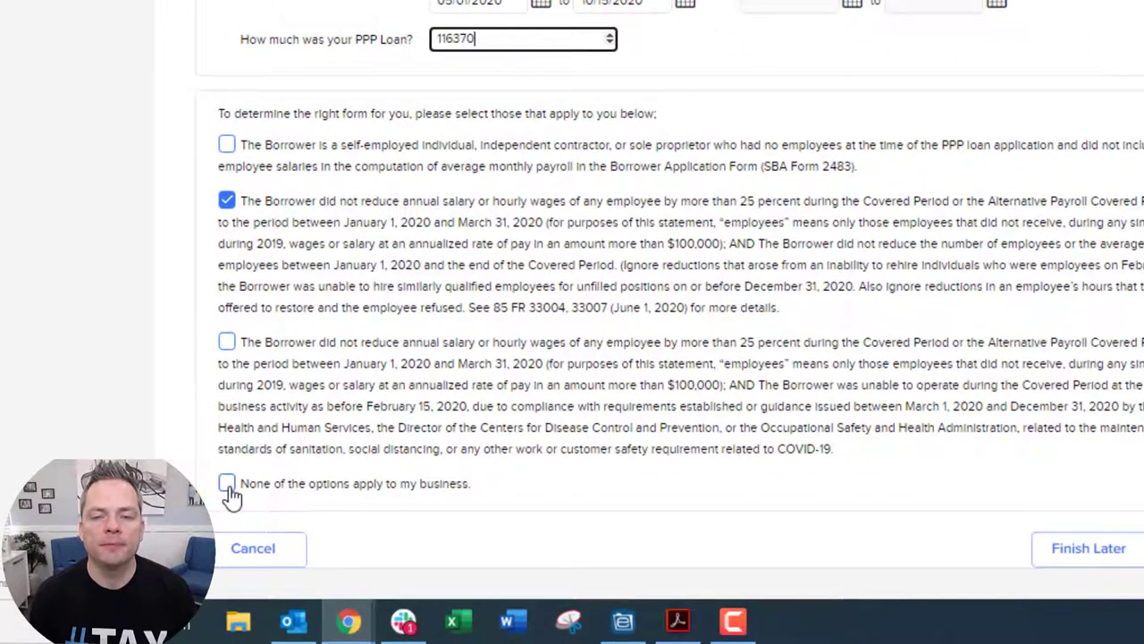
{"action": "mouse_move", "coordinate": [695, 362]}
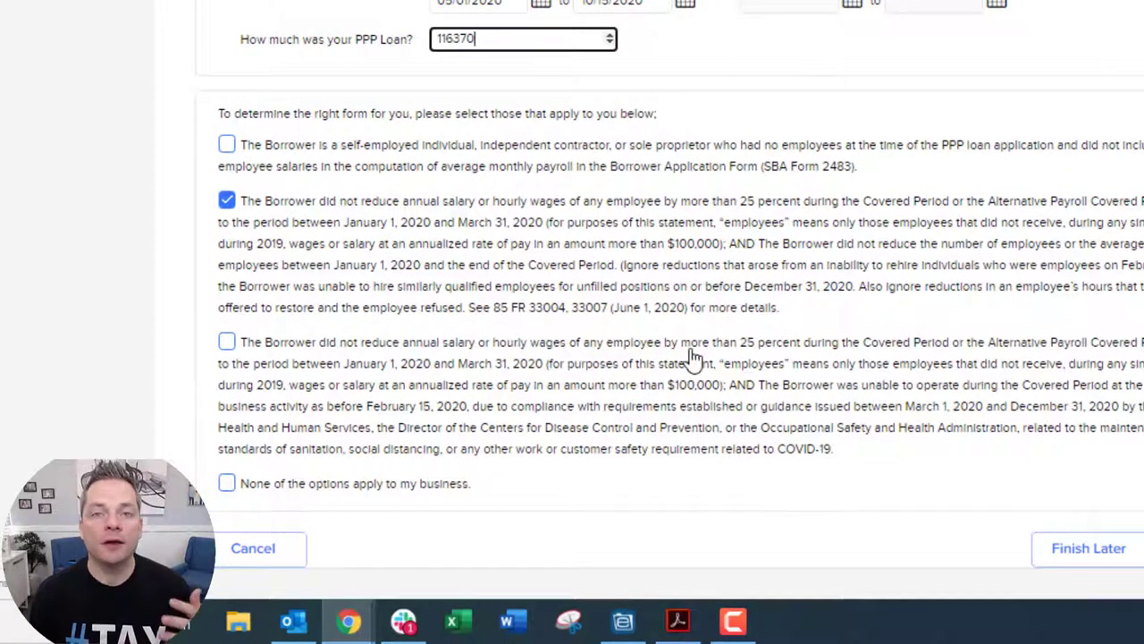
{"action": "mouse_move", "coordinate": [229, 161]}
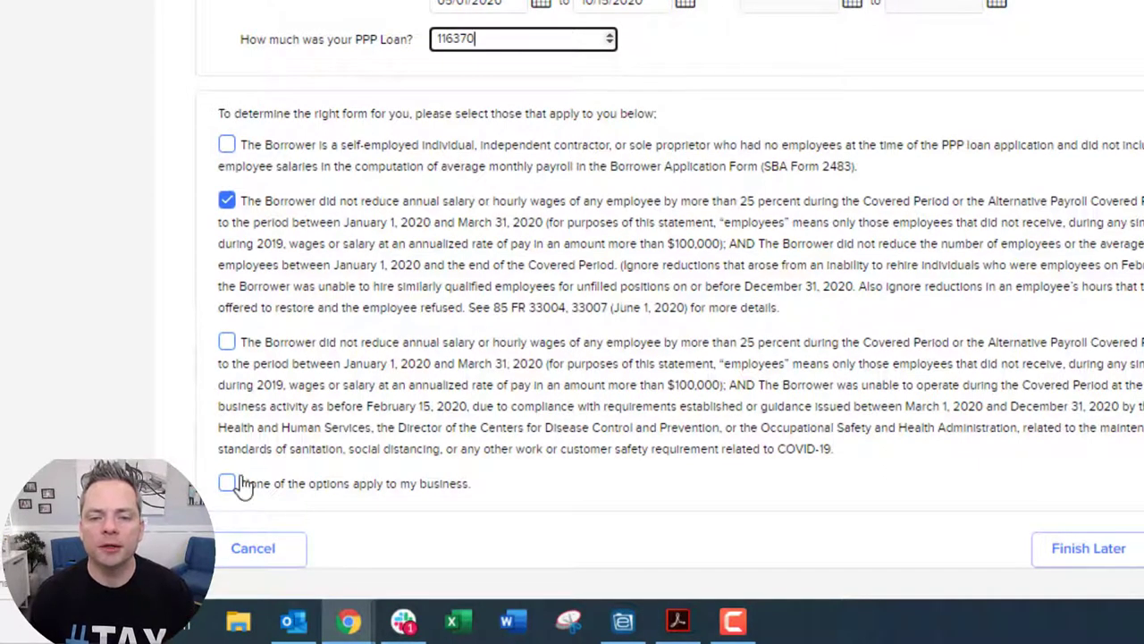
{"action": "mouse_move", "coordinate": [805, 353]}
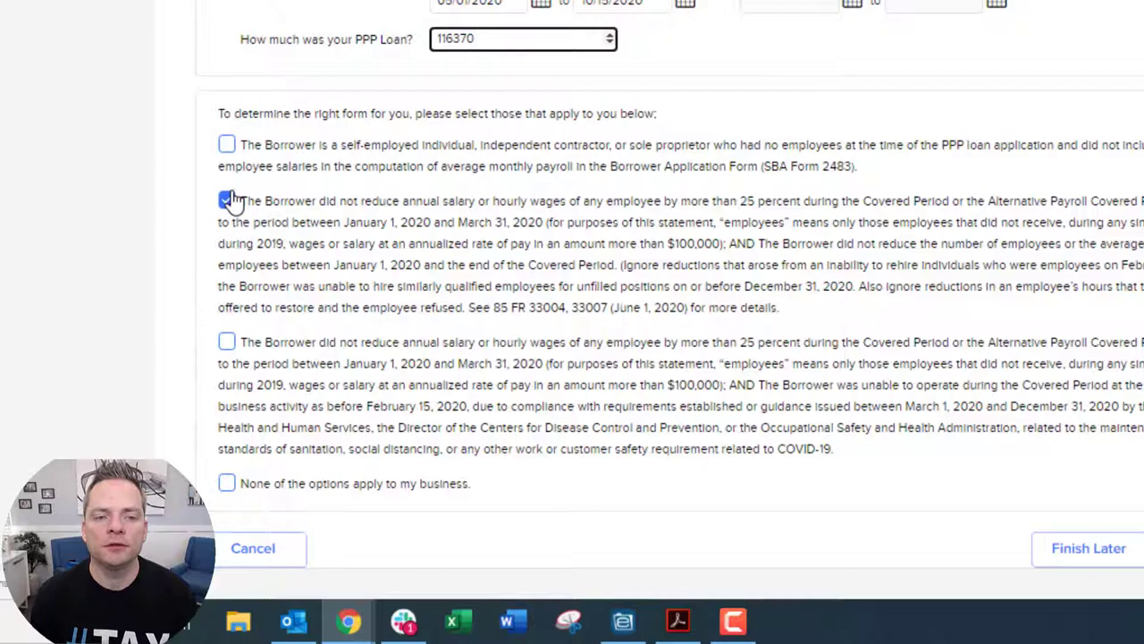
{"action": "left_click", "coordinate": [227, 199]}
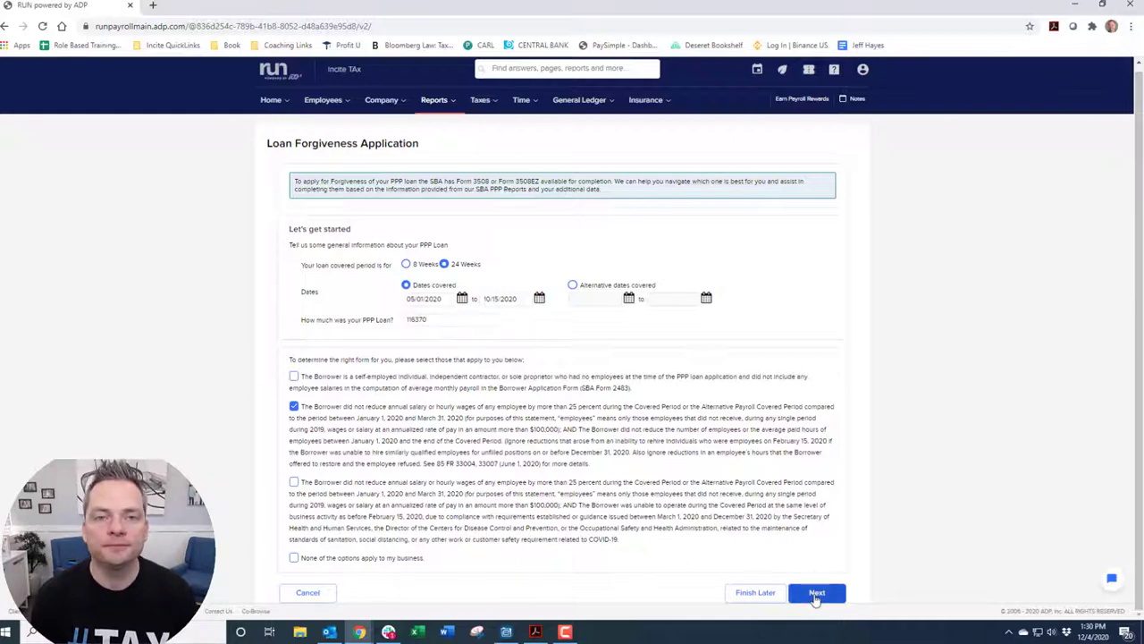
Step: Continue to the EZ Form for the 5/1/2020–10/15/2020 covered period
{"action": "left_click", "coordinate": [816, 592]}
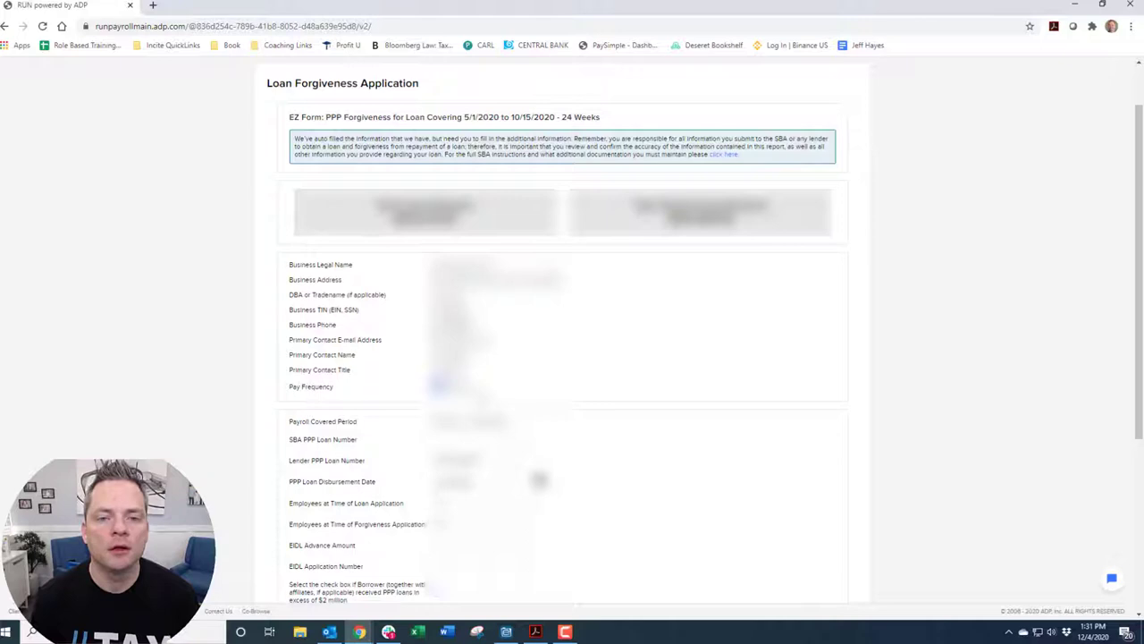
{"action": "scroll", "scroll_direction": "down", "scroll_amount": 3}
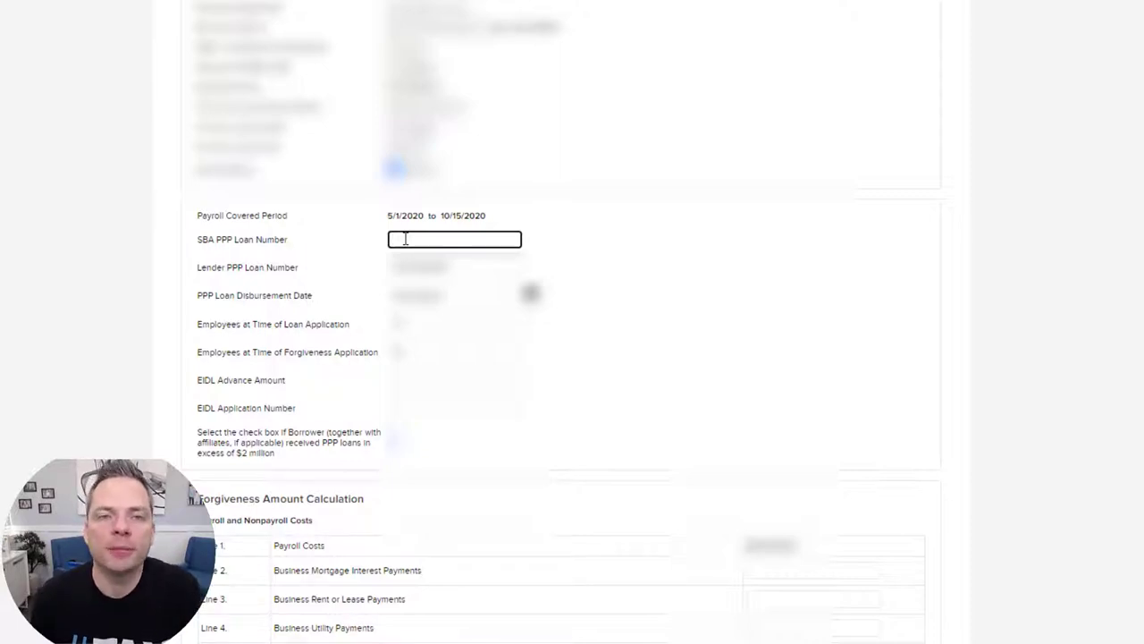
Step: Scroll past the loan details to the Forgiveness Amount Calculation section
{"action": "scroll", "scroll_direction": "down", "scroll_amount": 3}
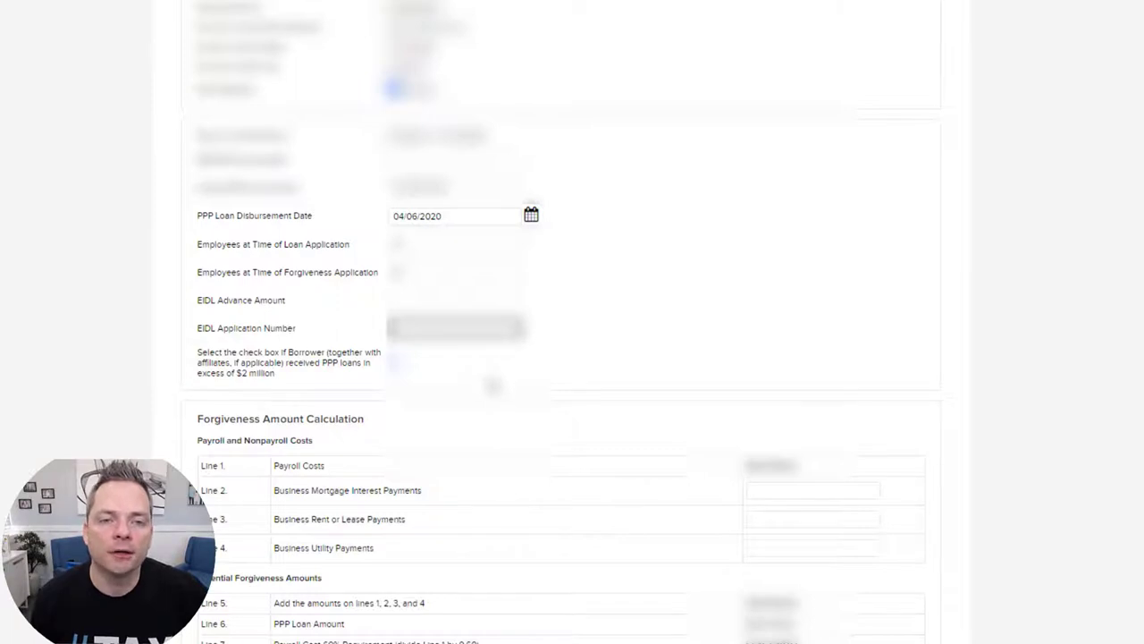
{"action": "scroll", "scroll_direction": "down", "scroll_amount": 3}
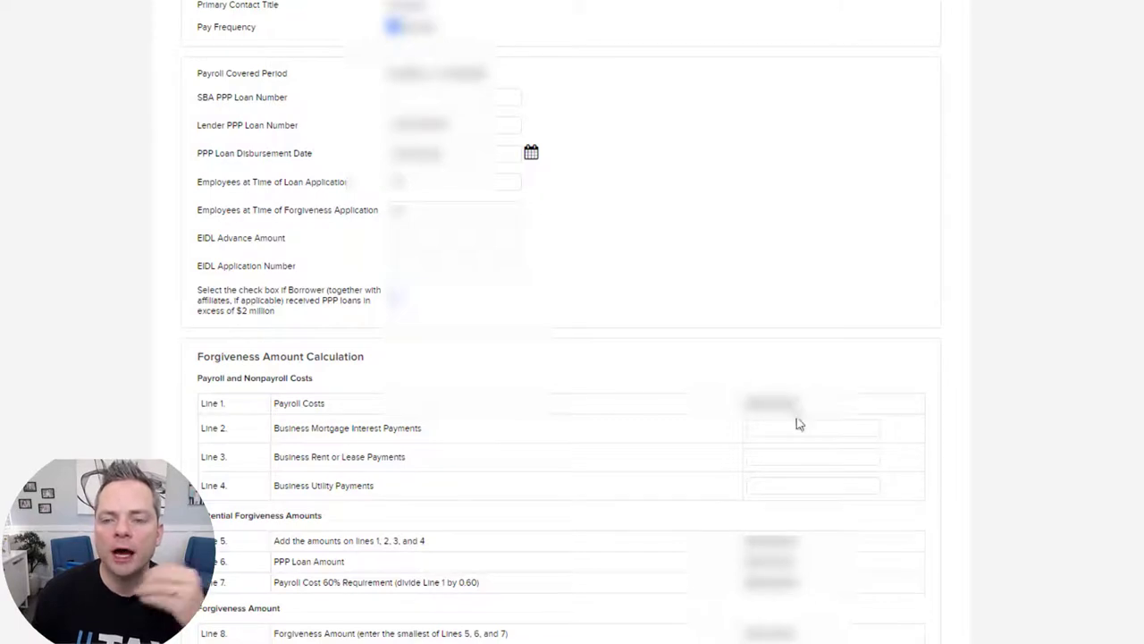
{"action": "mouse_move", "coordinate": [788, 451]}
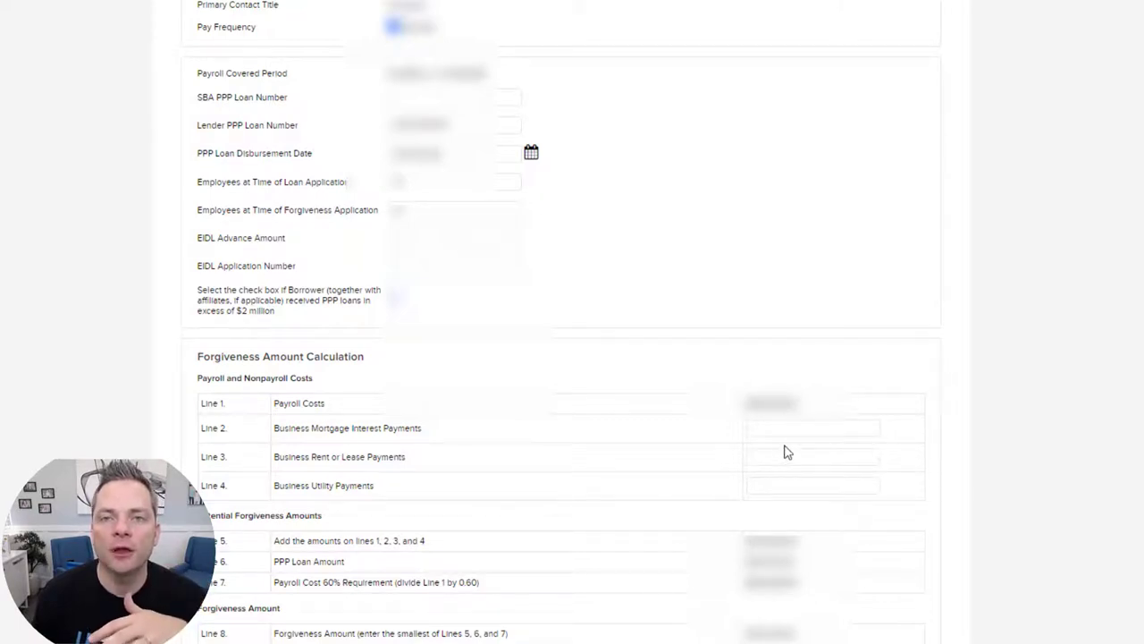
{"action": "left_click", "coordinate": [809, 456]}
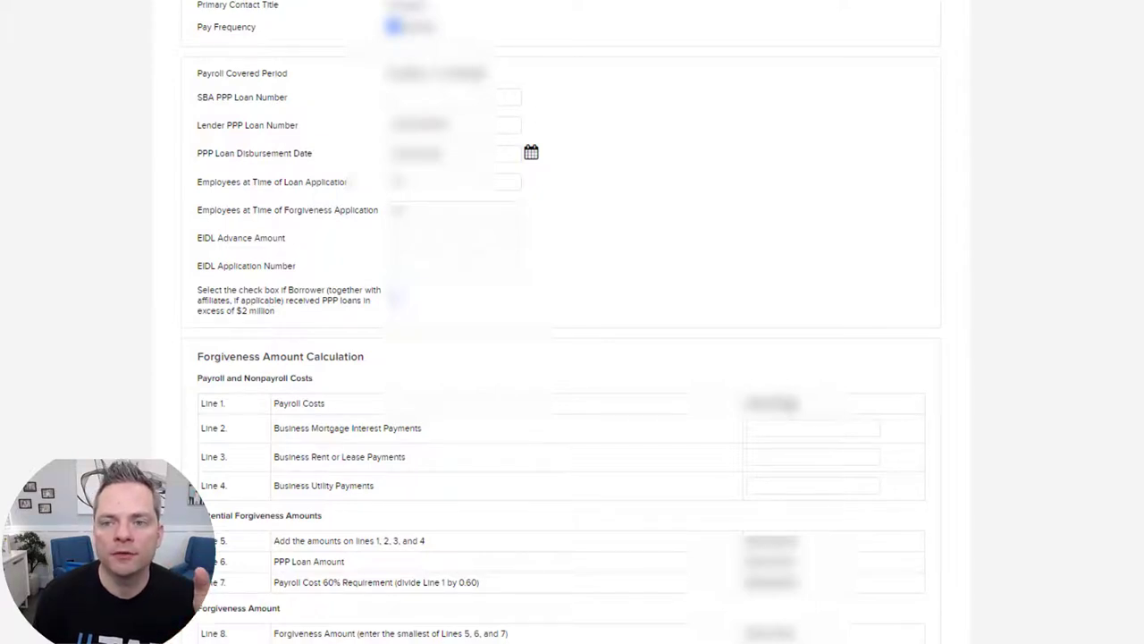
{"action": "left_click", "coordinate": [811, 456]}
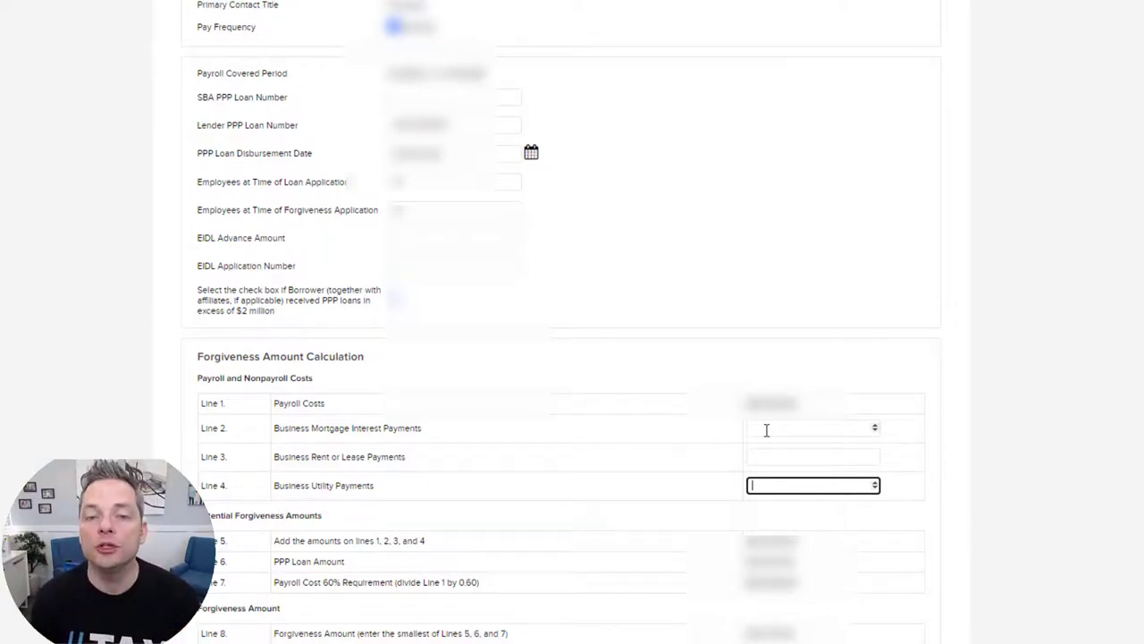
Step: Enter 0 for Line 3 business rent or lease payments
{"action": "left_click", "coordinate": [812, 456]}
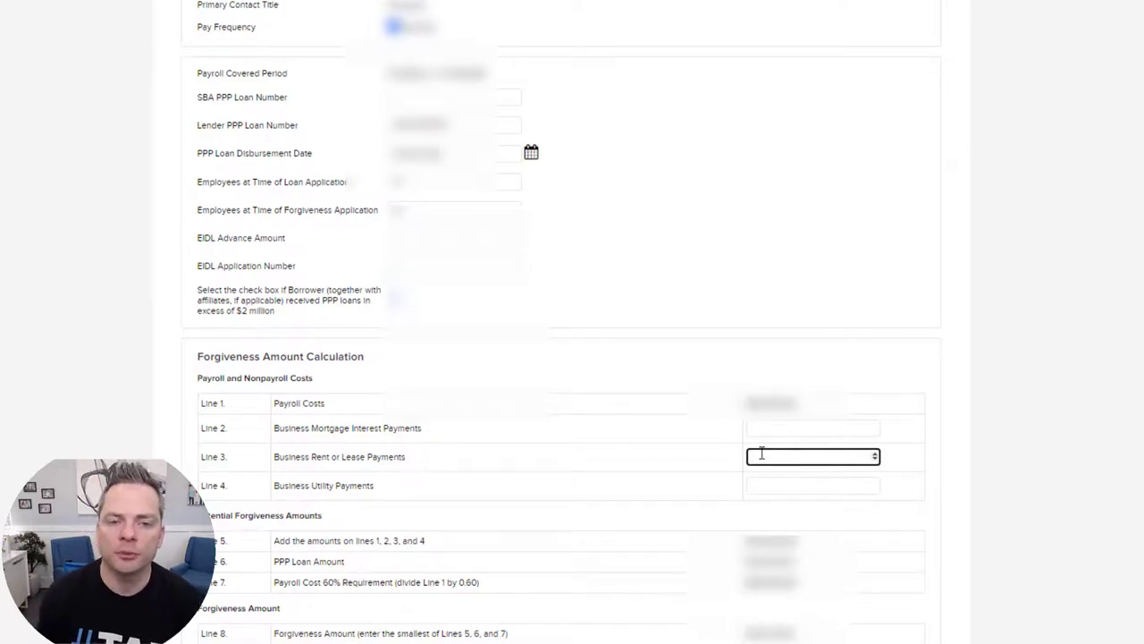
{"action": "type", "text": "0"}
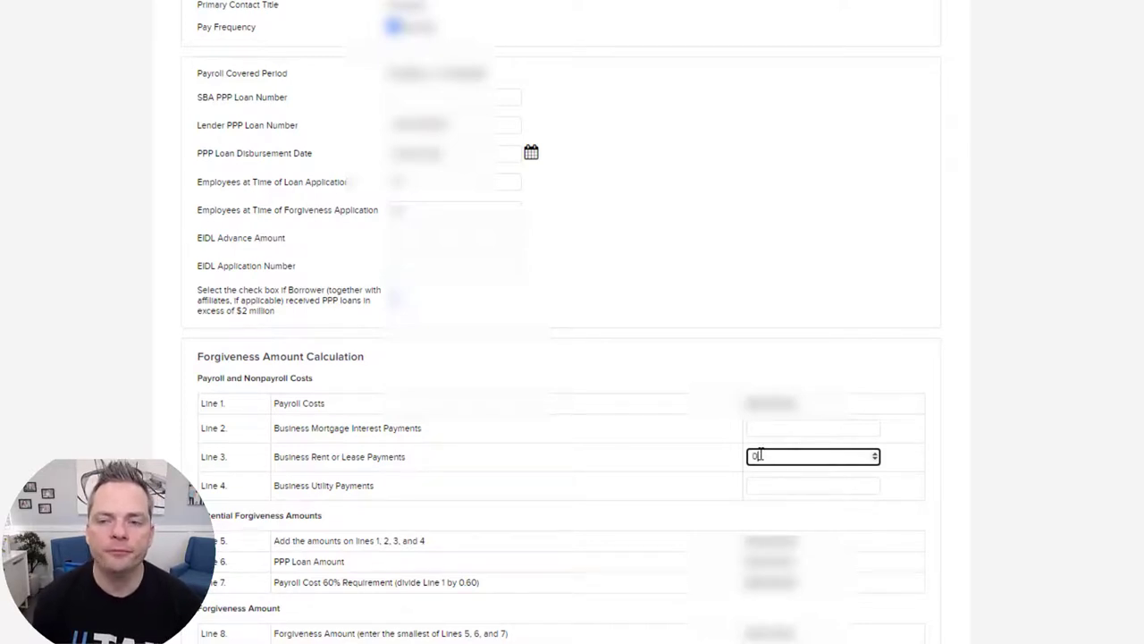
{"action": "left_click", "coordinate": [812, 485]}
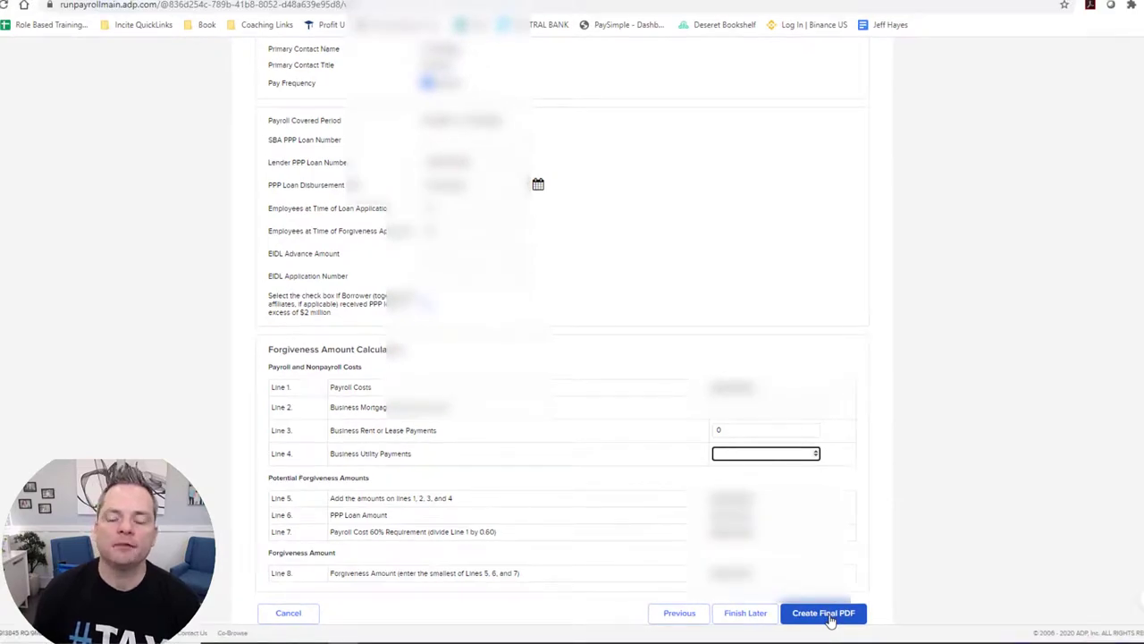
Step: Create the final PDF of the EZ forgiveness form
{"action": "left_click", "coordinate": [424, 89]}
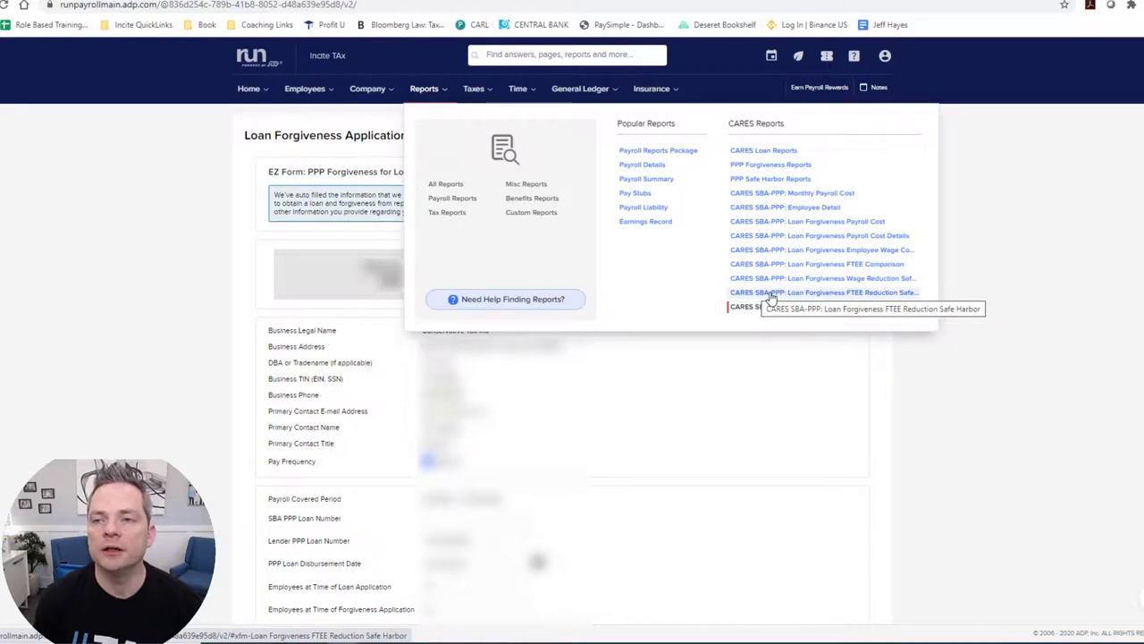
{"action": "mouse_move", "coordinate": [764, 150]}
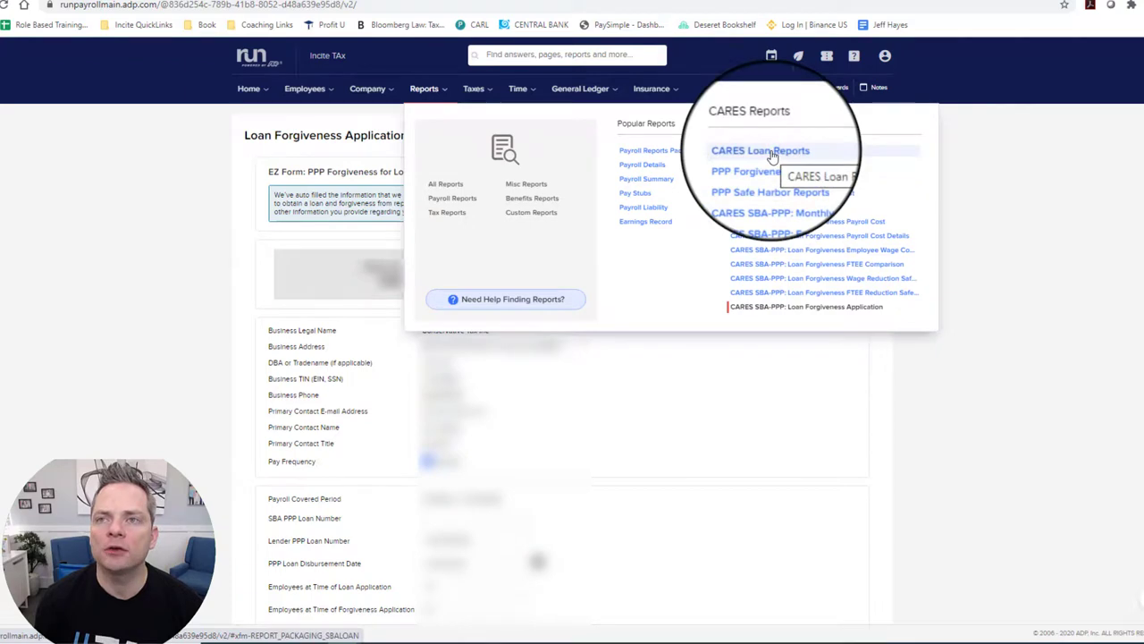
Step: Swap the CARES SBA-PPP reports for the PPP 24-week forgiveness reports, accepting the date warning
{"action": "left_click", "coordinate": [761, 150]}
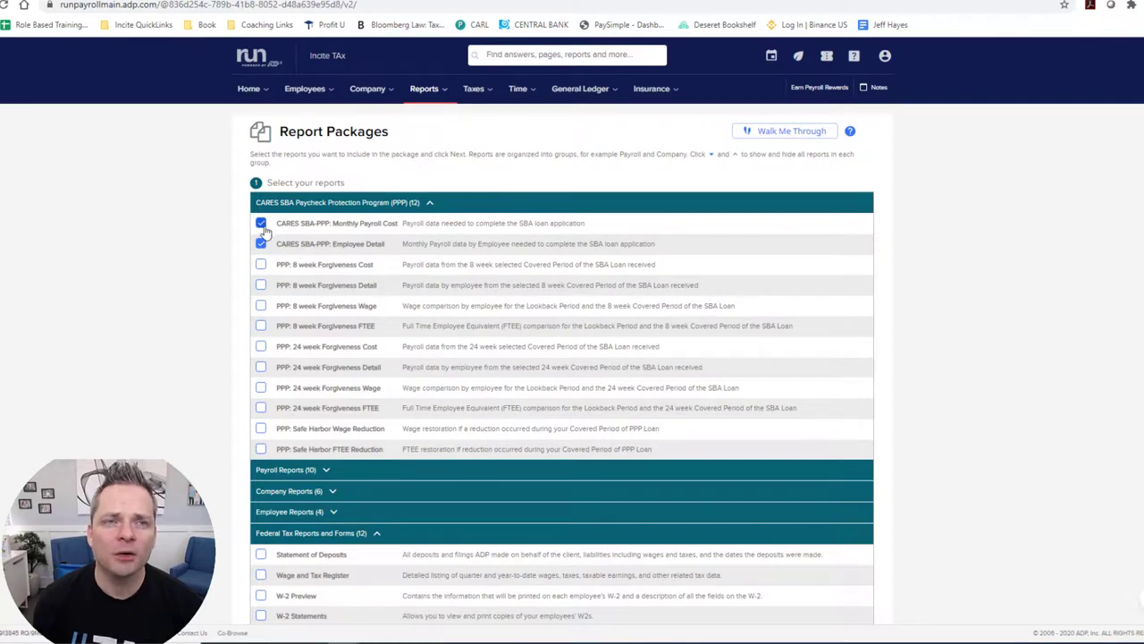
{"action": "left_click", "coordinate": [261, 243]}
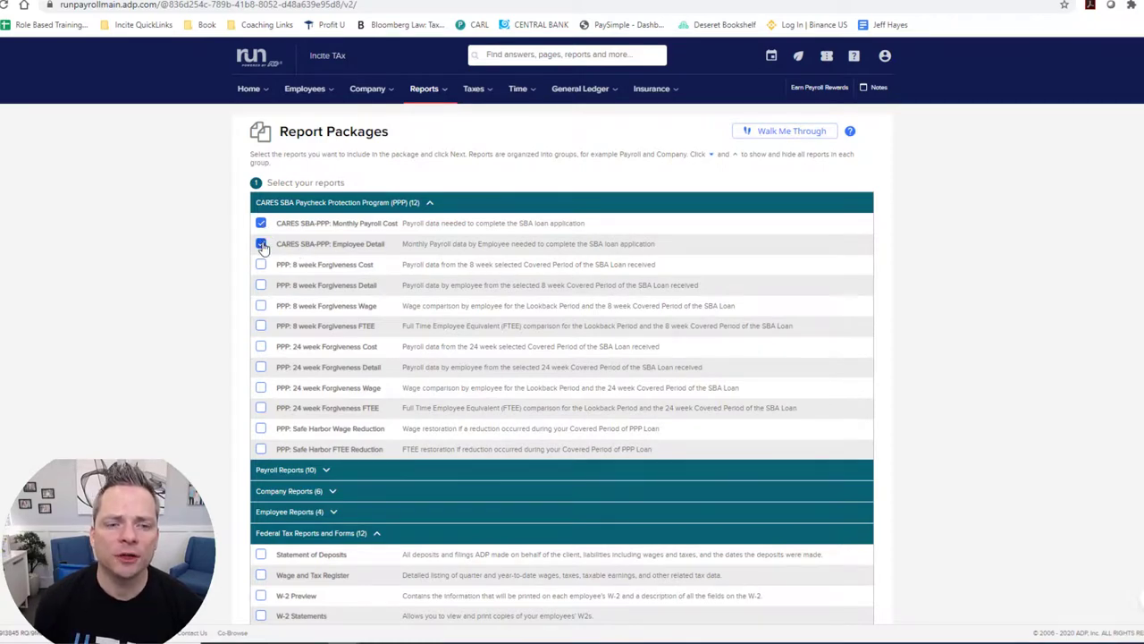
{"action": "scroll", "scroll_direction": "down", "scroll_amount": 3}
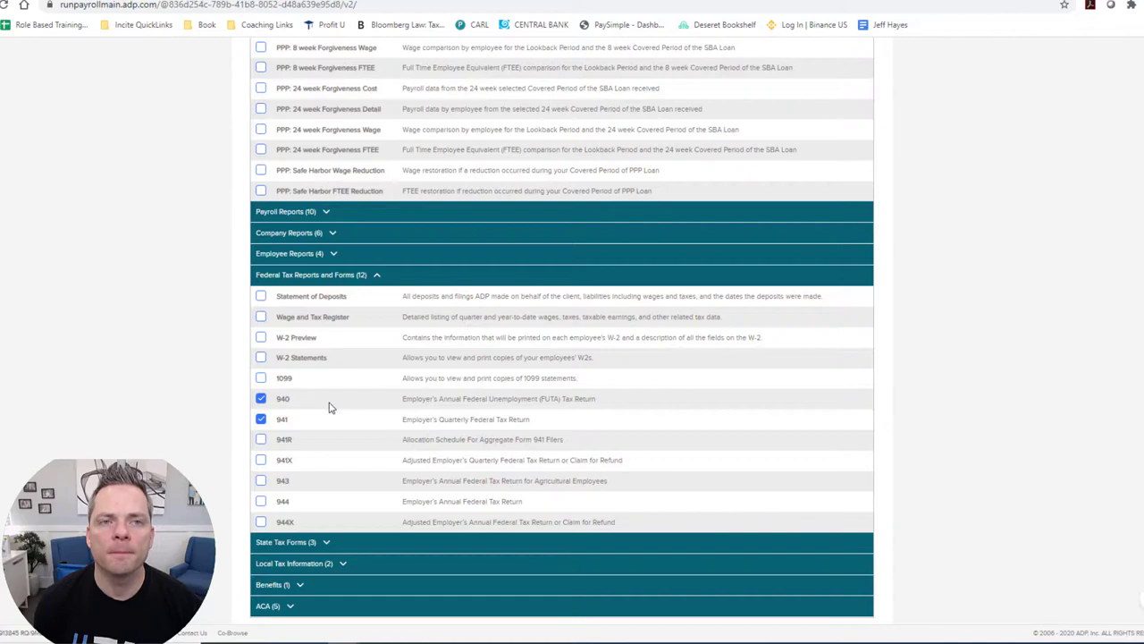
{"action": "scroll", "scroll_direction": "up", "scroll_amount": 3}
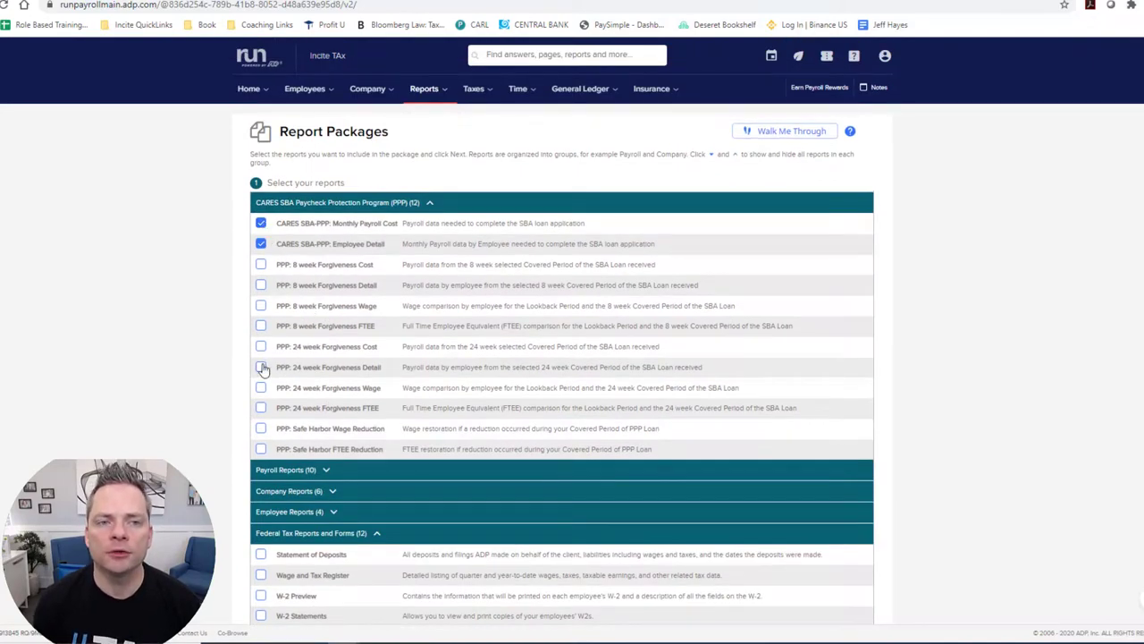
{"action": "left_click", "coordinate": [261, 345]}
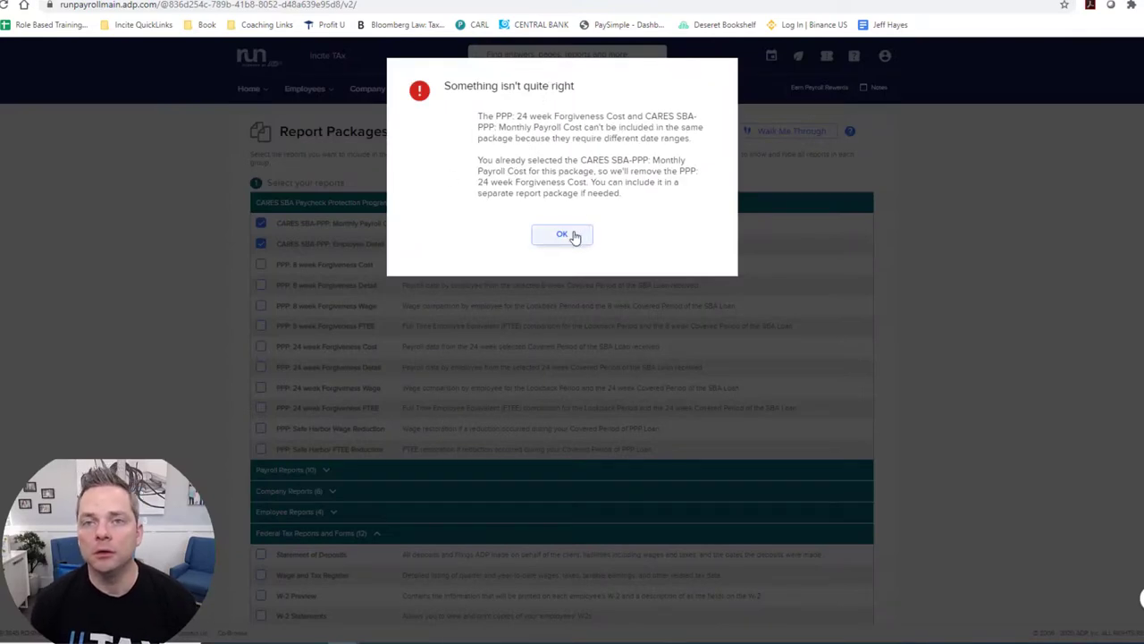
{"action": "left_click", "coordinate": [562, 234]}
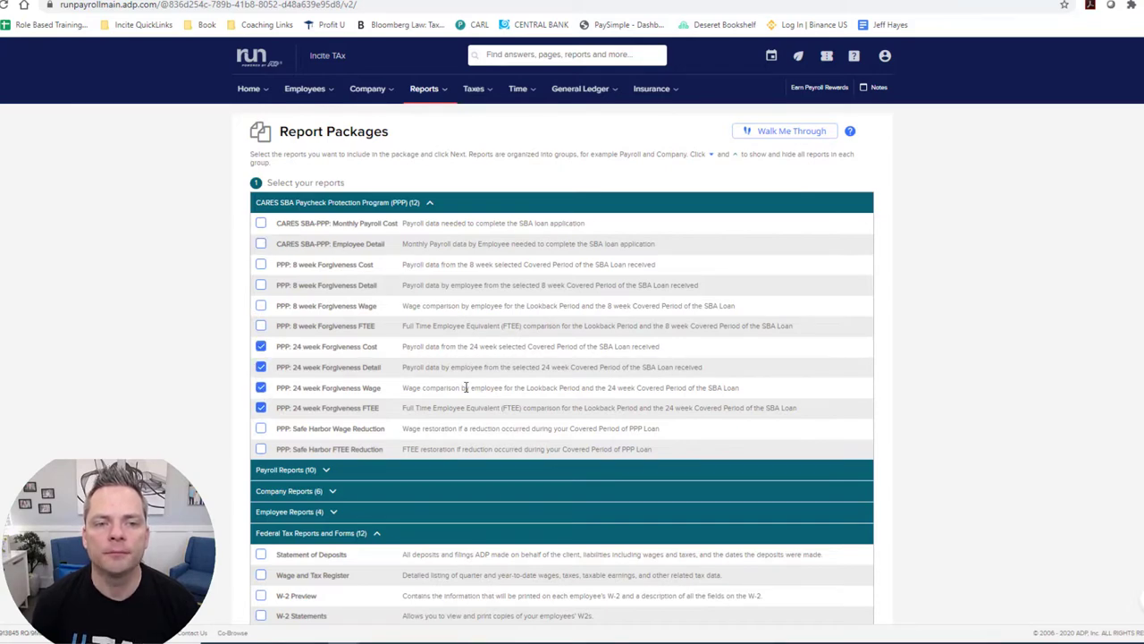
{"action": "mouse_move", "coordinate": [569, 280]}
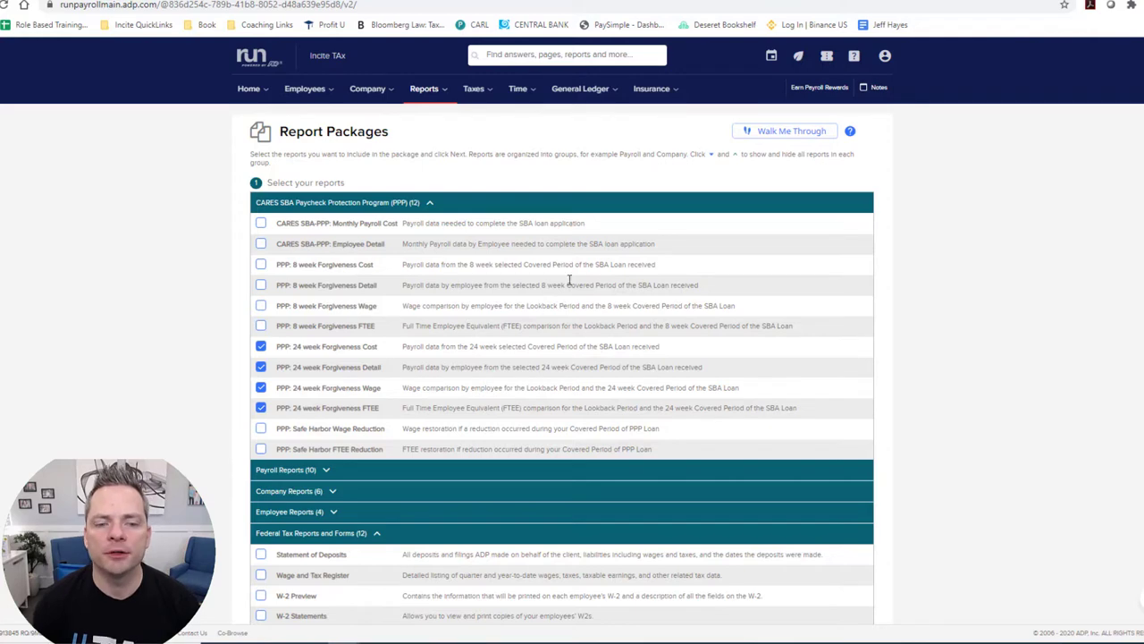
Step: Accept the 24-week default period and create the report package
{"action": "scroll", "scroll_direction": "down", "scroll_amount": 3}
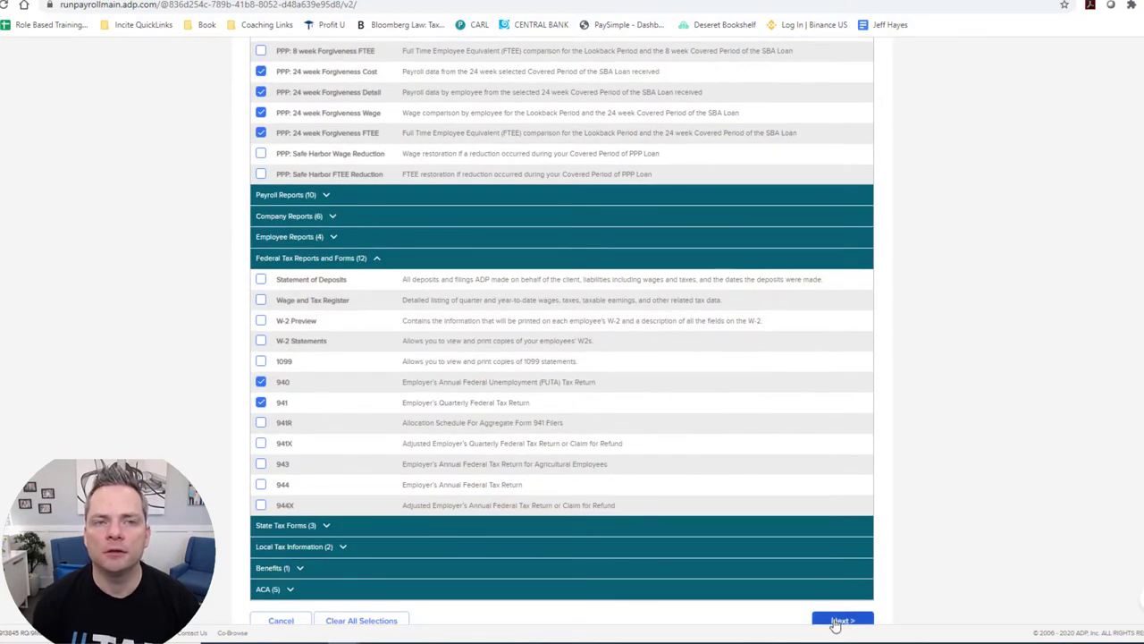
{"action": "left_click", "coordinate": [841, 621]}
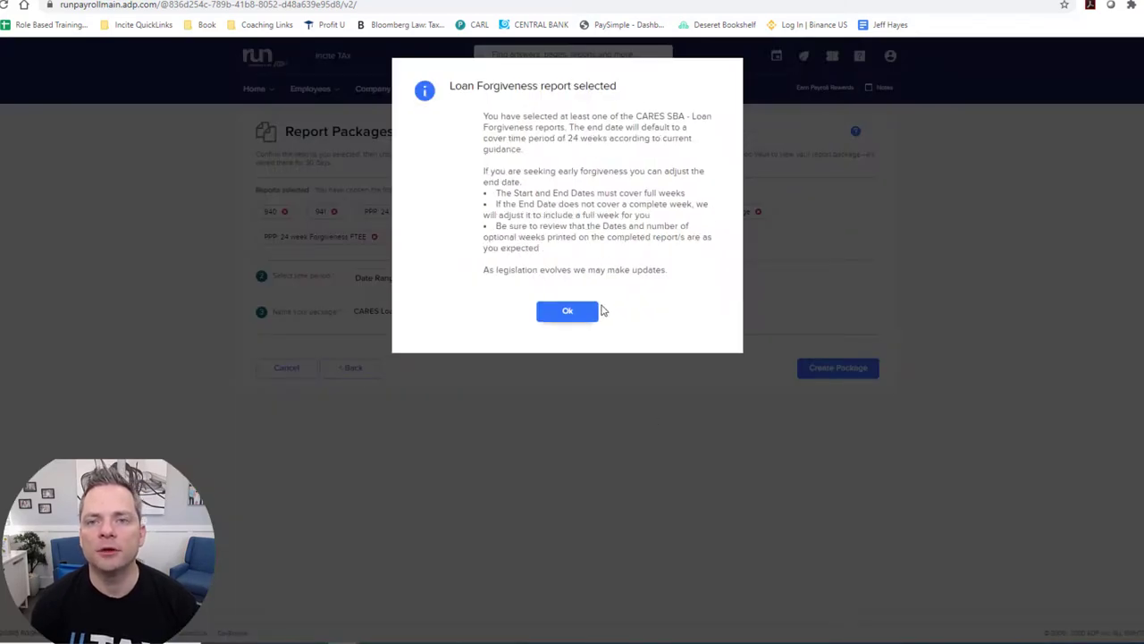
{"action": "left_click", "coordinate": [567, 311]}
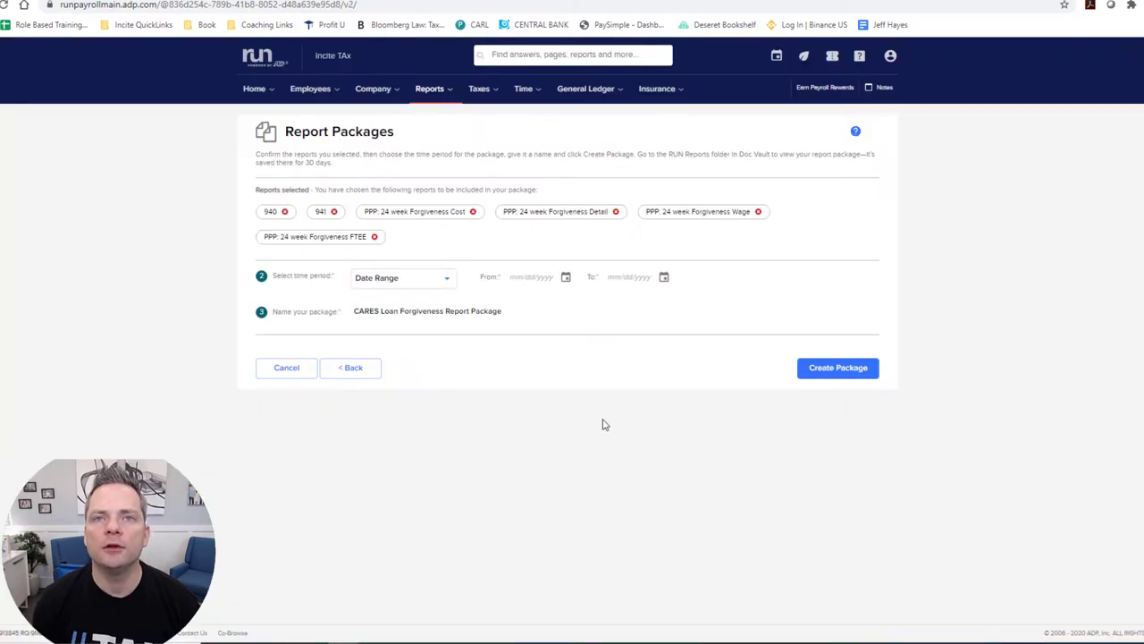
{"action": "left_click", "coordinate": [254, 88]}
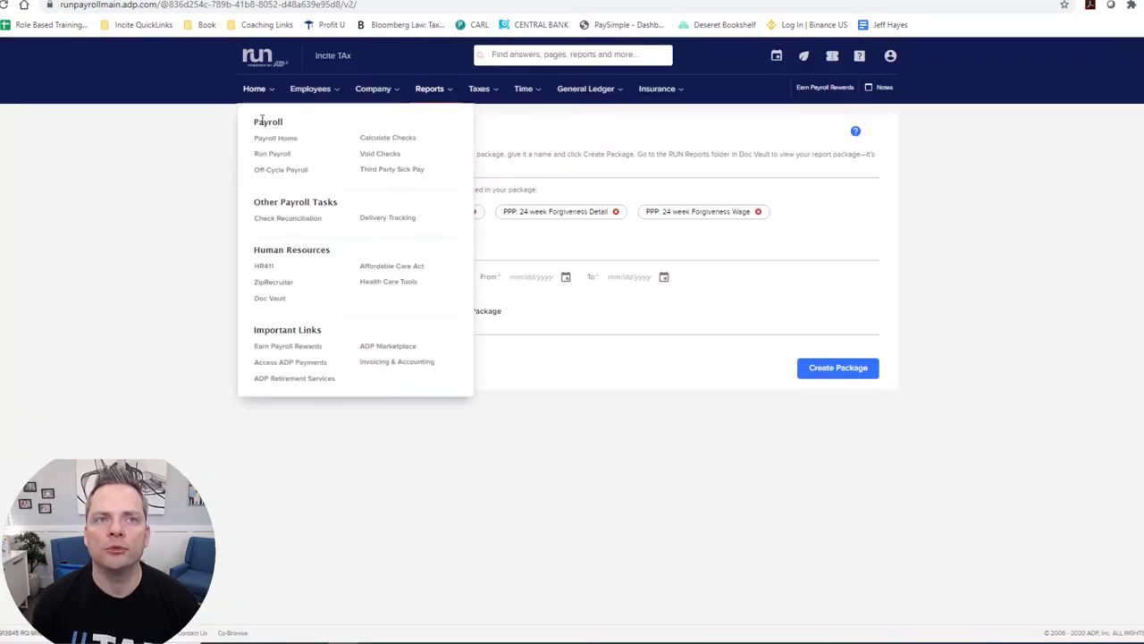
Step: Return to the home page showing 'Your report package is ready!'
{"action": "left_click", "coordinate": [254, 88]}
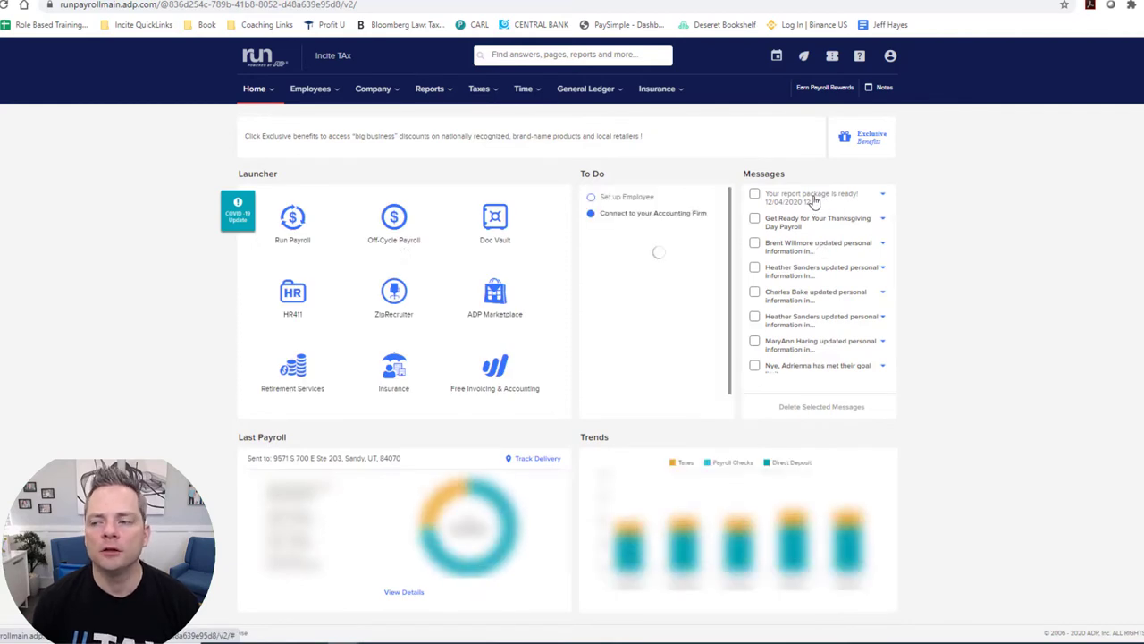
{"action": "mouse_move", "coordinate": [812, 196]}
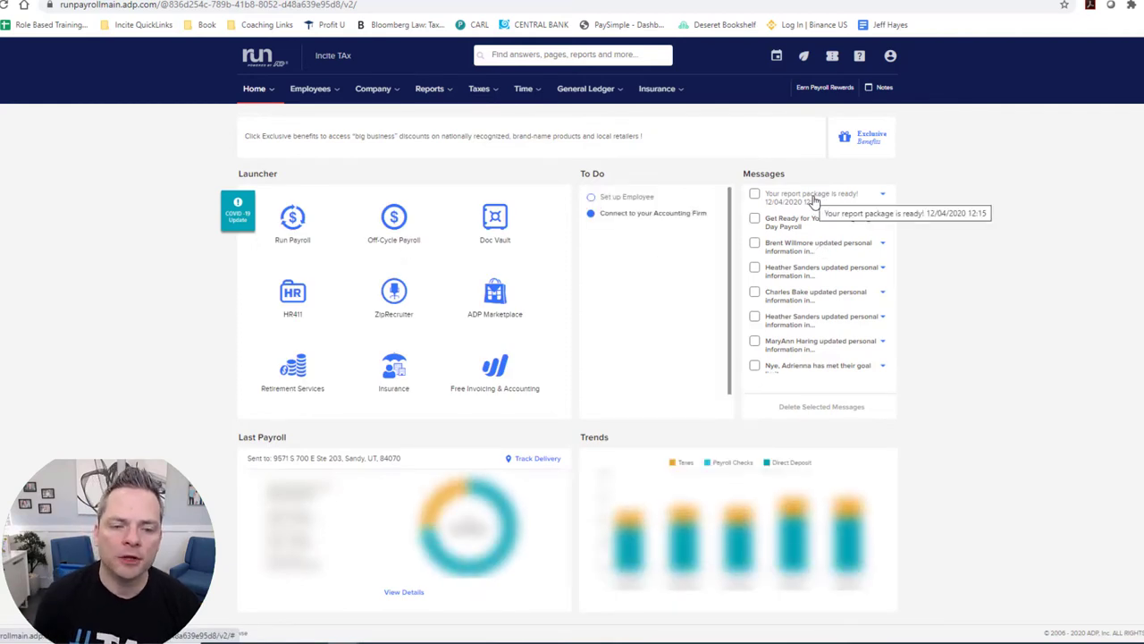